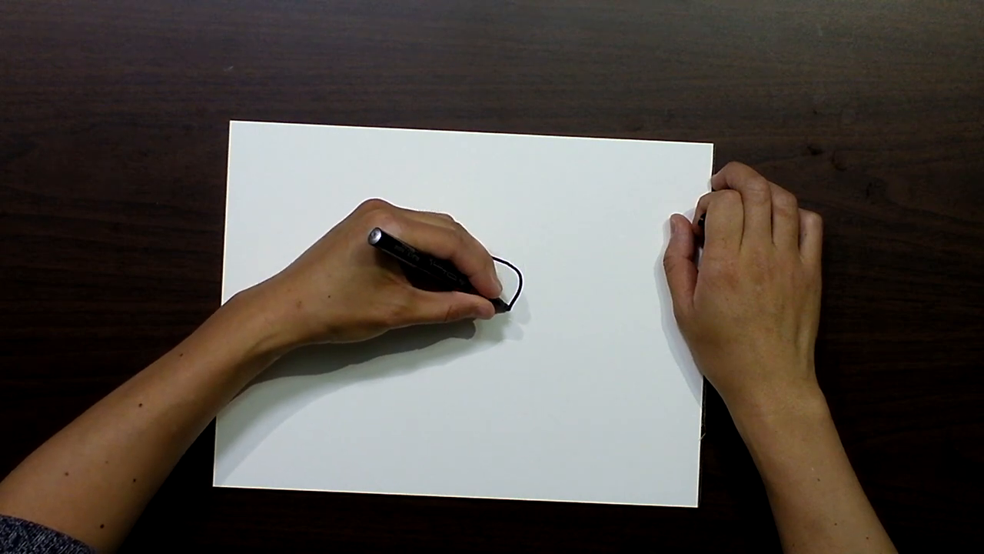
left_click_drag(508, 284, 515, 315)
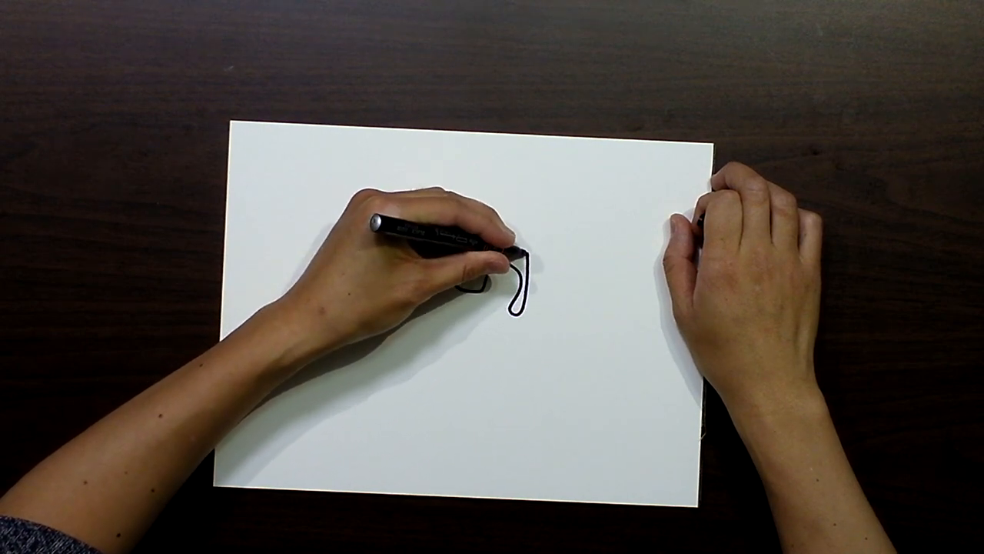